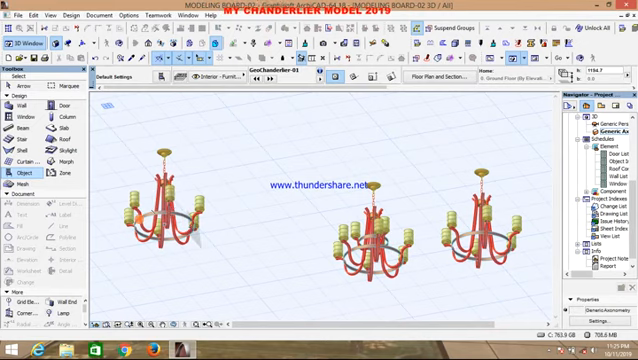
pyautogui.moveTo(184, 216)
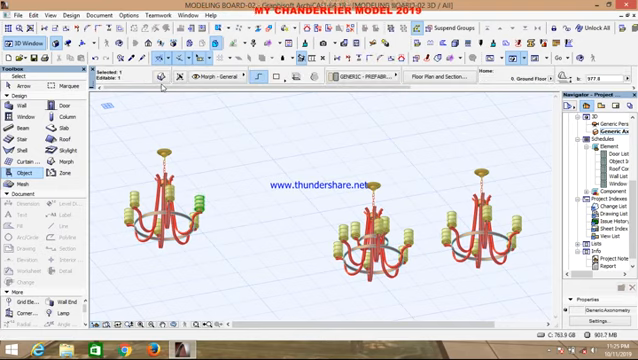
pyautogui.moveTo(156, 78)
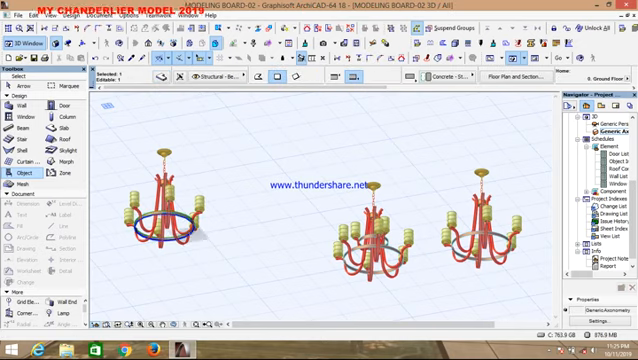
pyautogui.moveTo(156, 80)
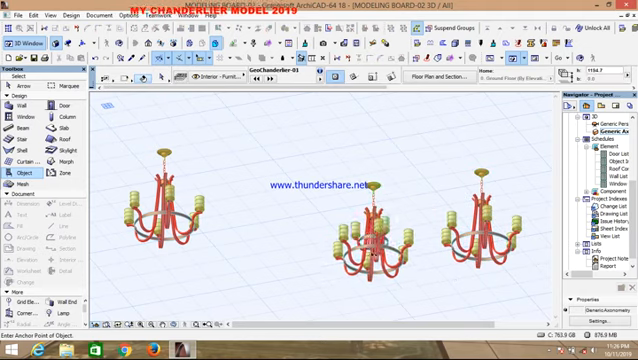
# Select the middle chandelier in the 3D window to reveal its element type
pyautogui.click(374, 244)
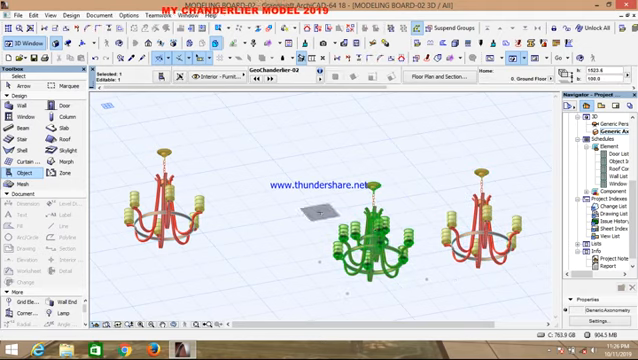